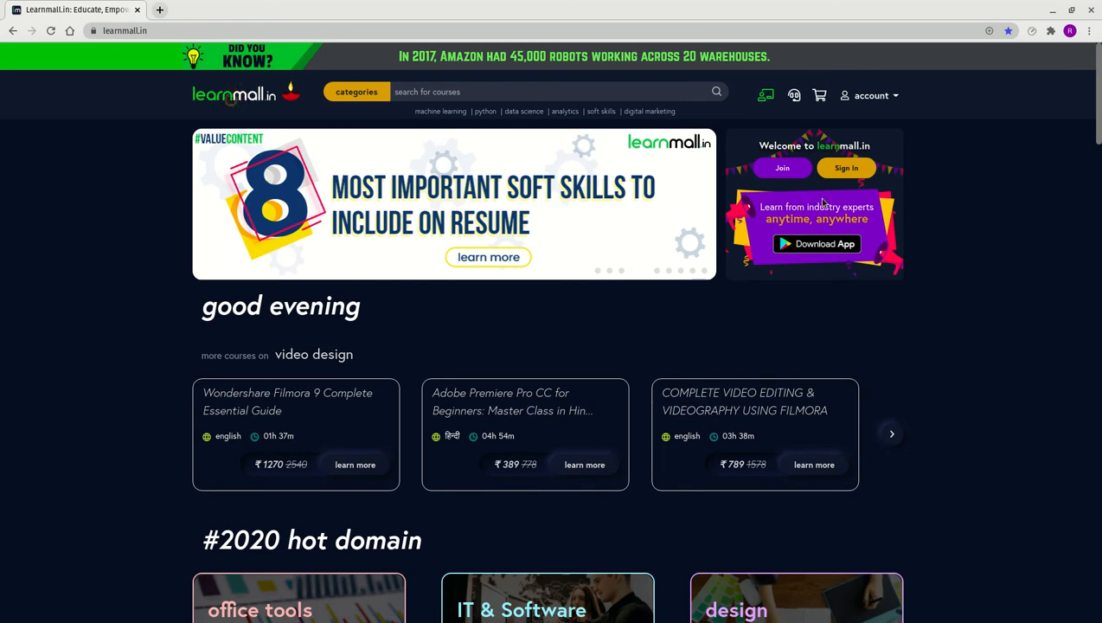
Open the sign-in form from the welcome panel's Sign In button.
{"action": "left_click", "coordinate": [846, 168]}
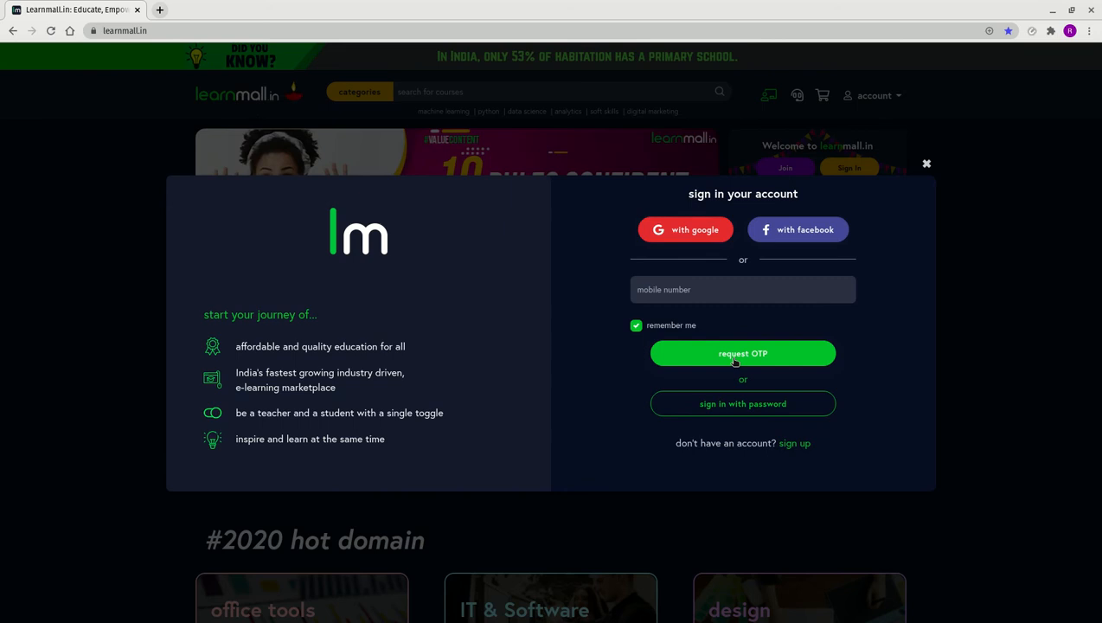
{"action": "left_click", "coordinate": [742, 403]}
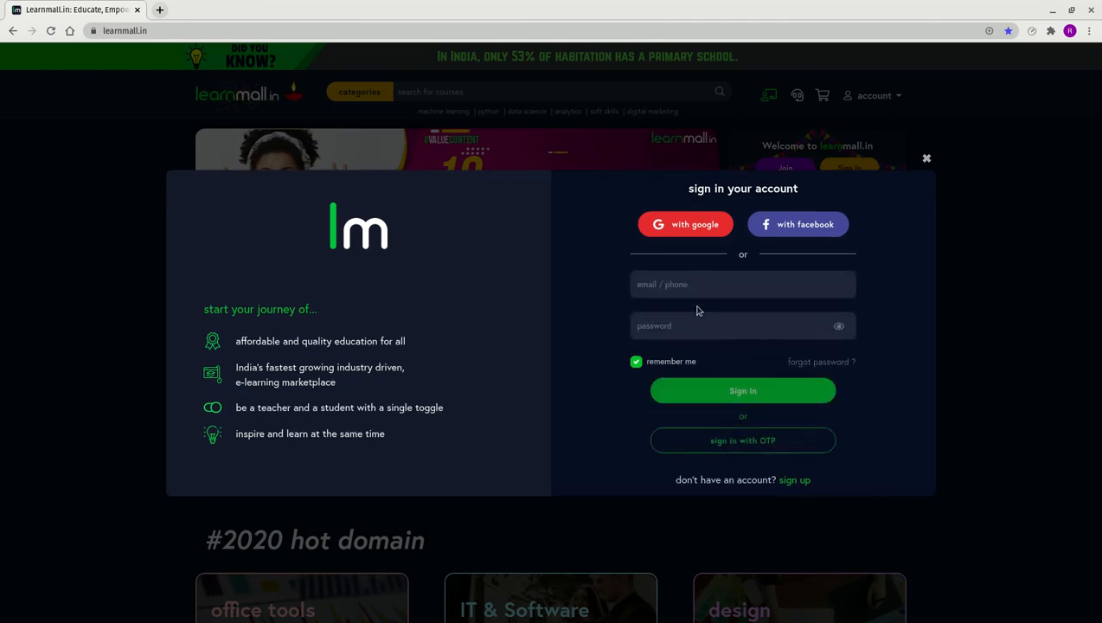
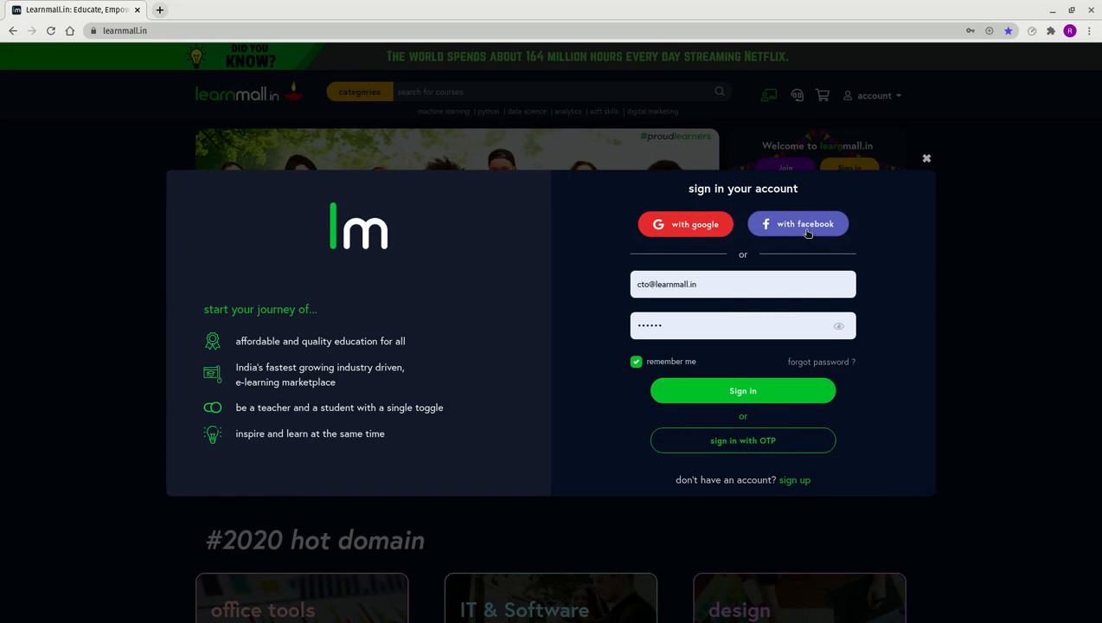
{"action": "mouse_move", "coordinate": [698, 224]}
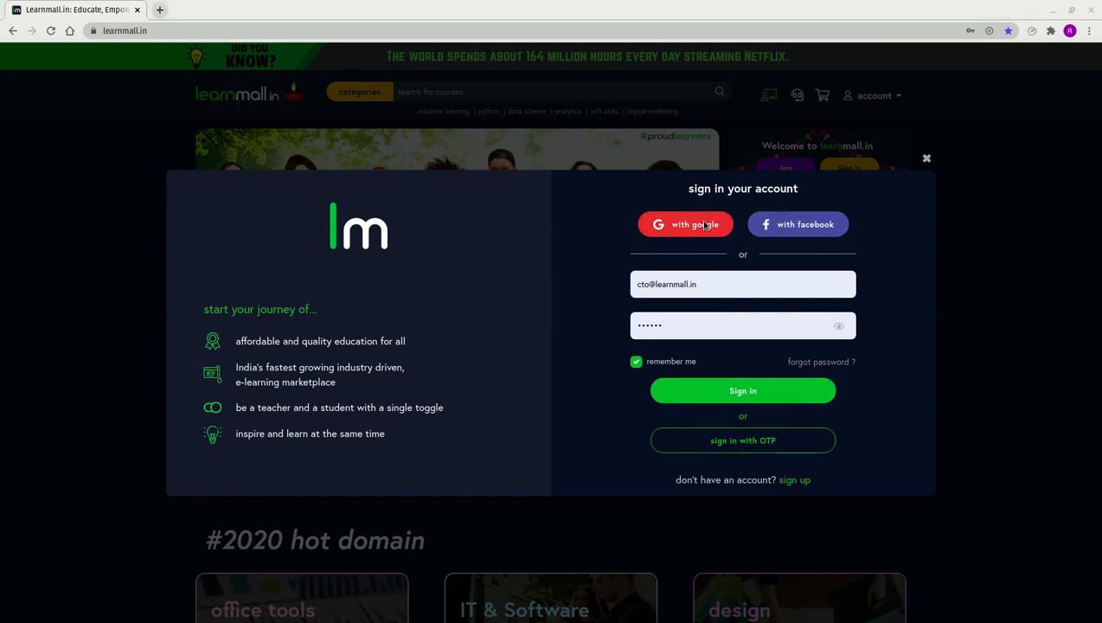
{"action": "mouse_move", "coordinate": [515, 330]}
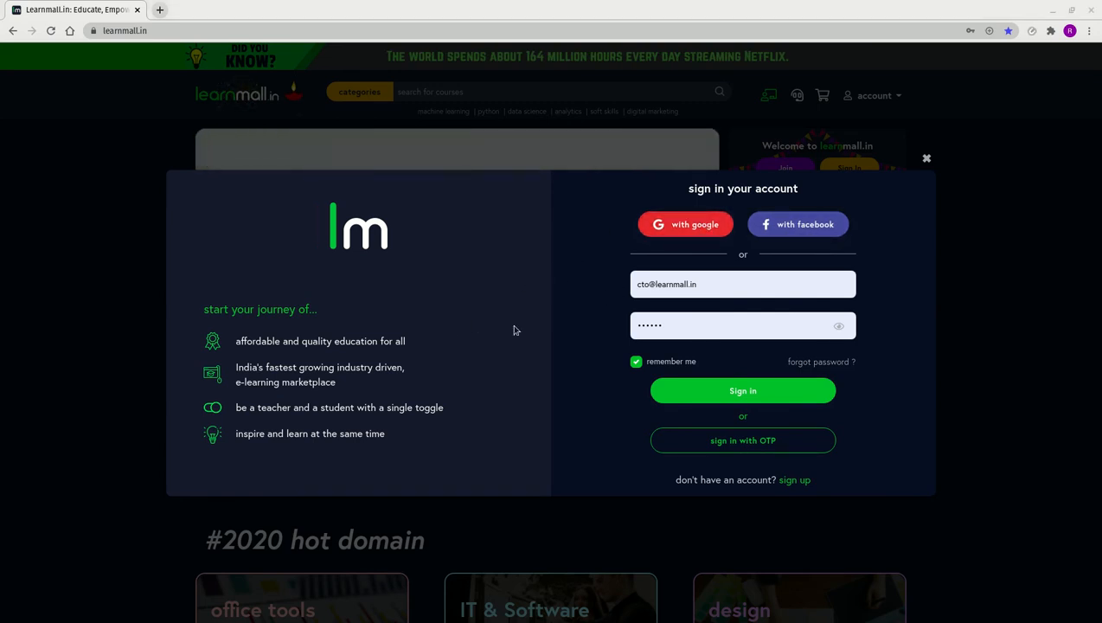
{"action": "left_click", "coordinate": [743, 391]}
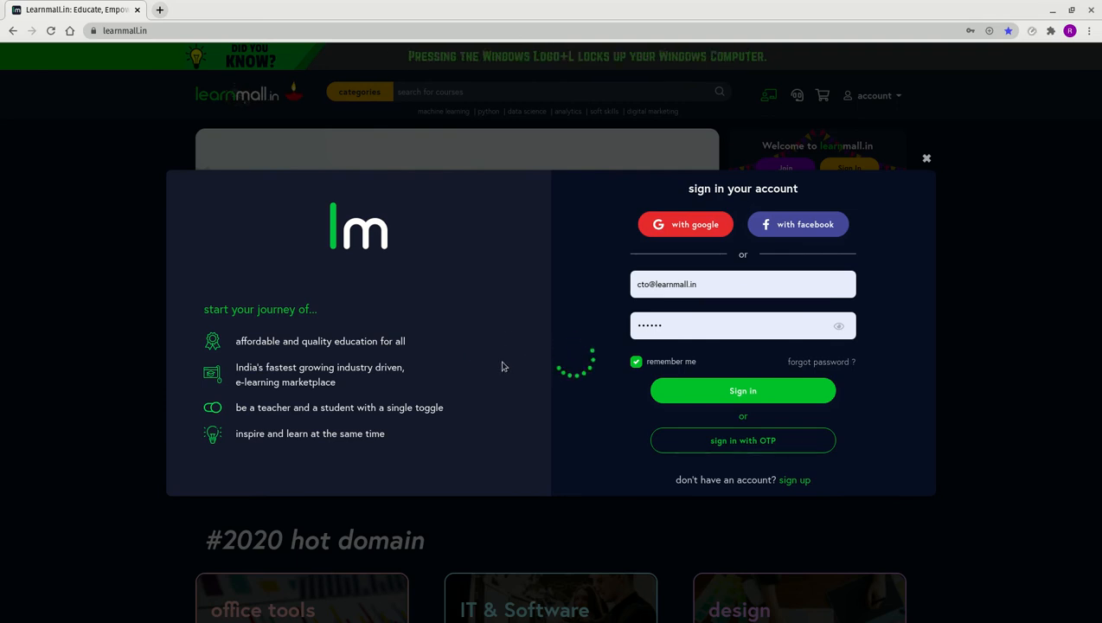
{"action": "left_click", "coordinate": [742, 390]}
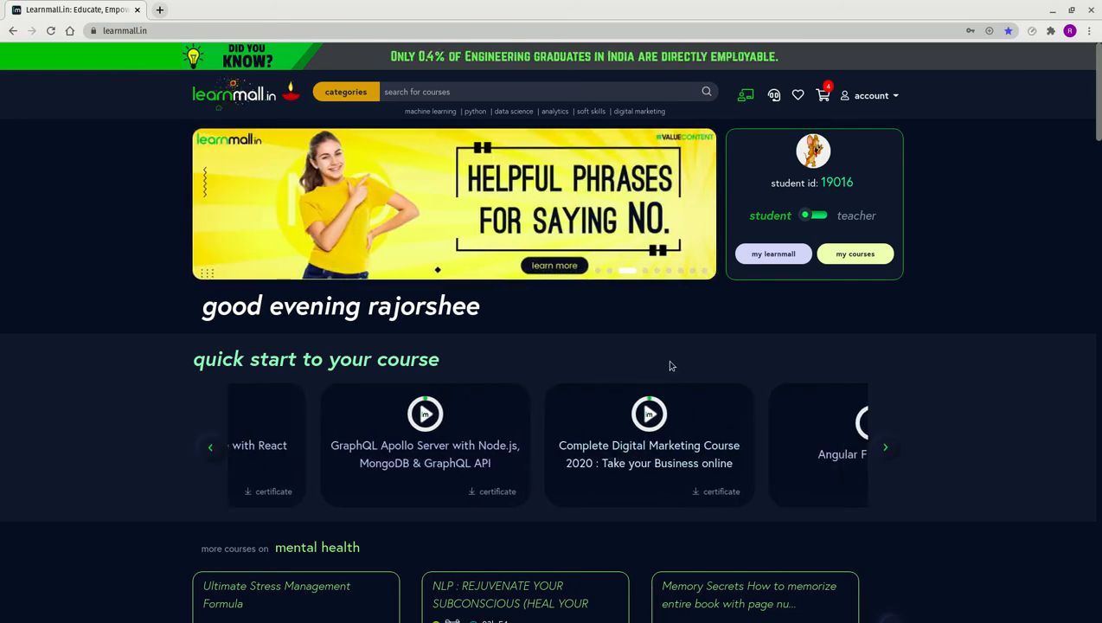
{"action": "mouse_move", "coordinate": [810, 413]}
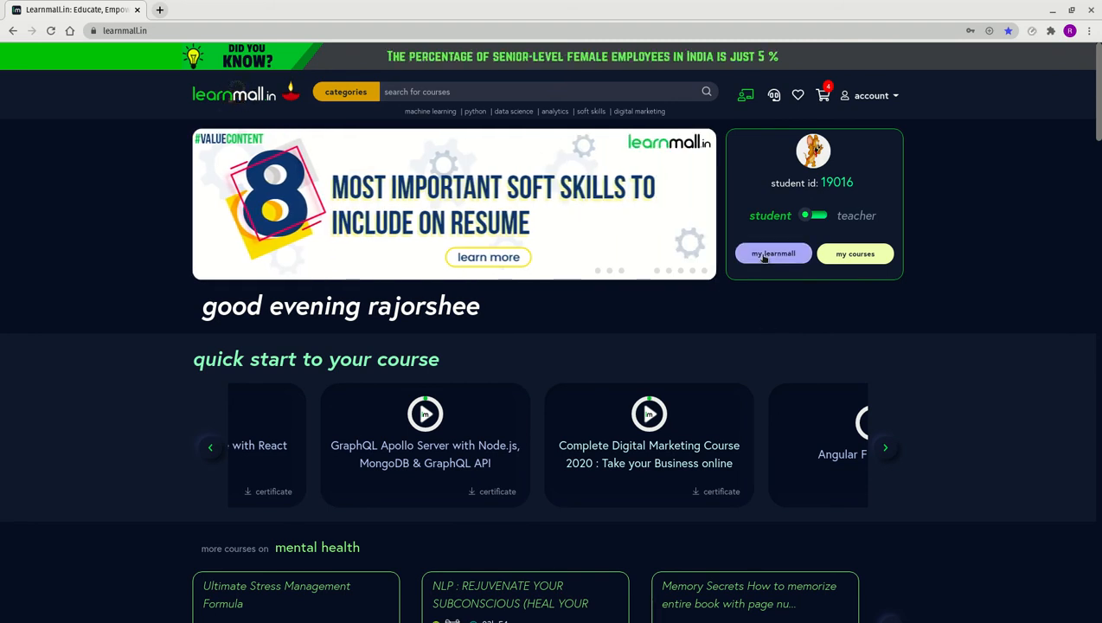
Open the 'my learnmall' dashboard from the student panel.
{"action": "left_click", "coordinate": [773, 254]}
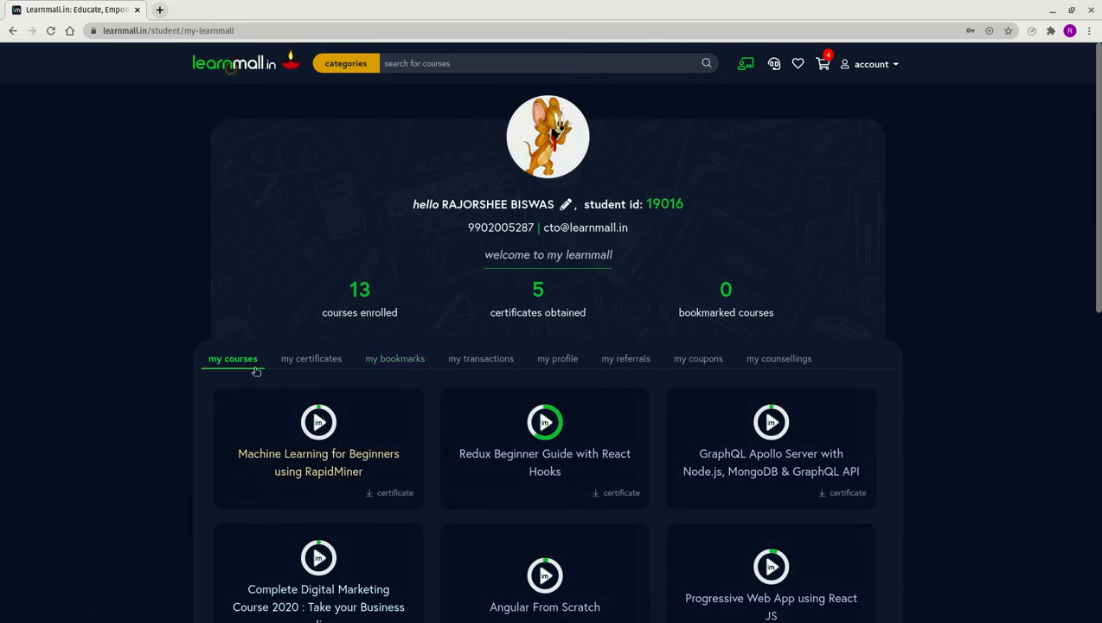
{"action": "mouse_move", "coordinate": [265, 297]}
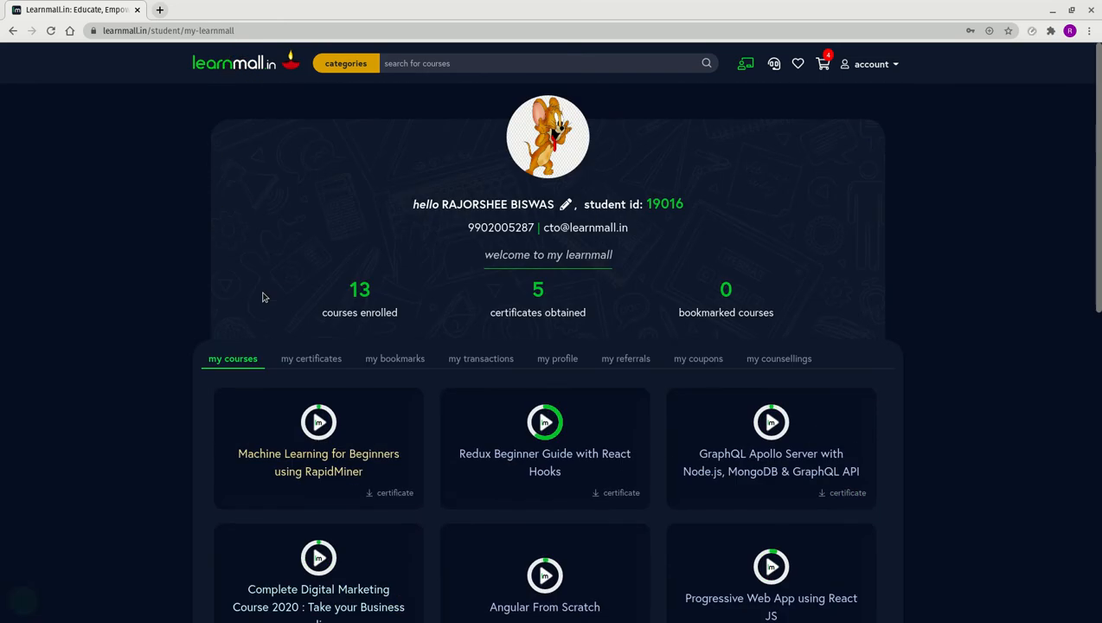
{"action": "mouse_move", "coordinate": [262, 78]}
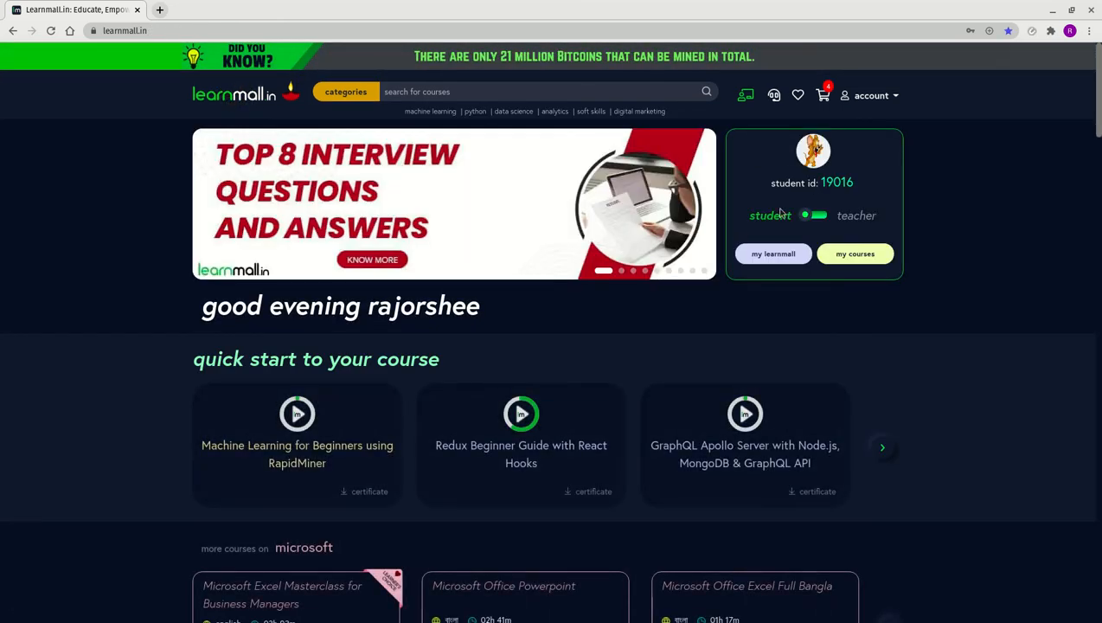
Open 'my courses' and scroll down the enrolled courses list.
{"action": "left_click", "coordinate": [855, 253]}
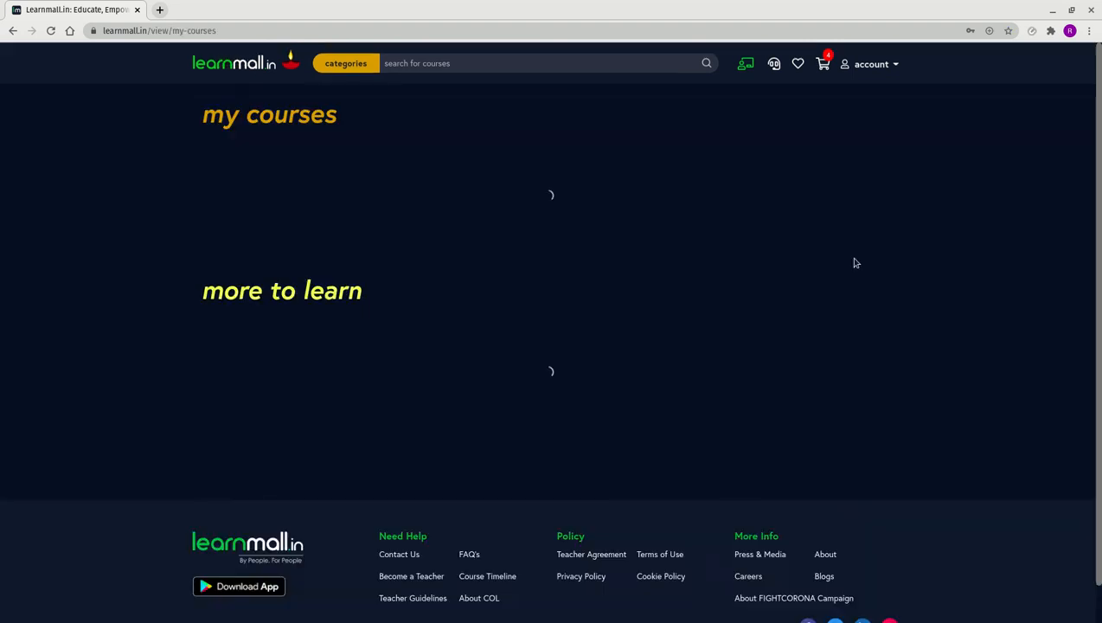
{"action": "scroll", "scroll_direction": "down", "scroll_amount": 3}
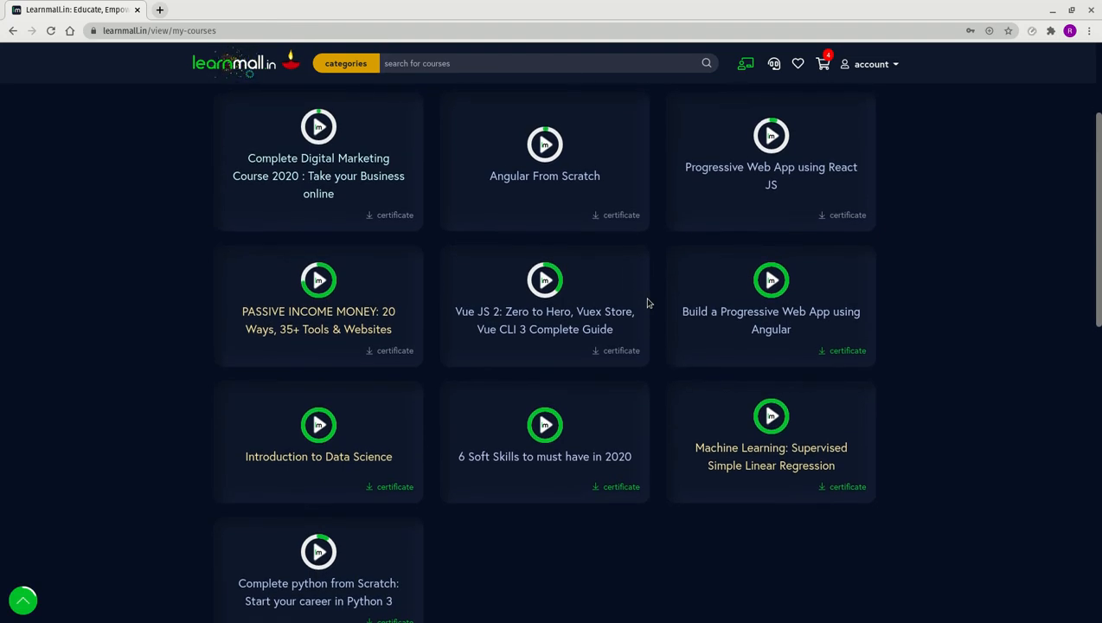
{"action": "mouse_move", "coordinate": [396, 487]}
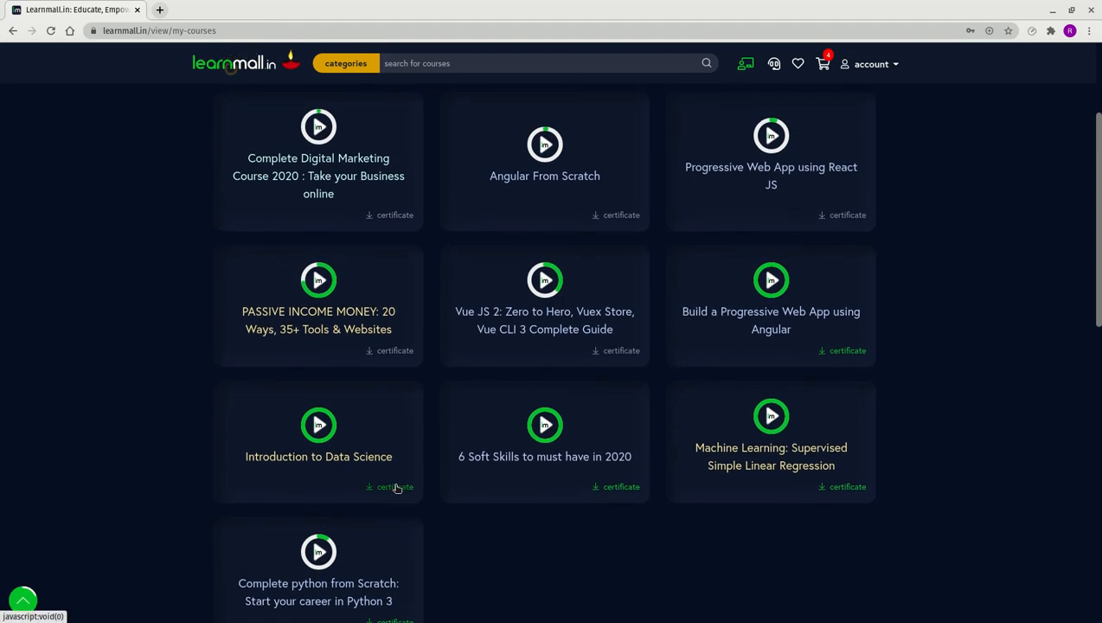
{"action": "mouse_move", "coordinate": [371, 492]}
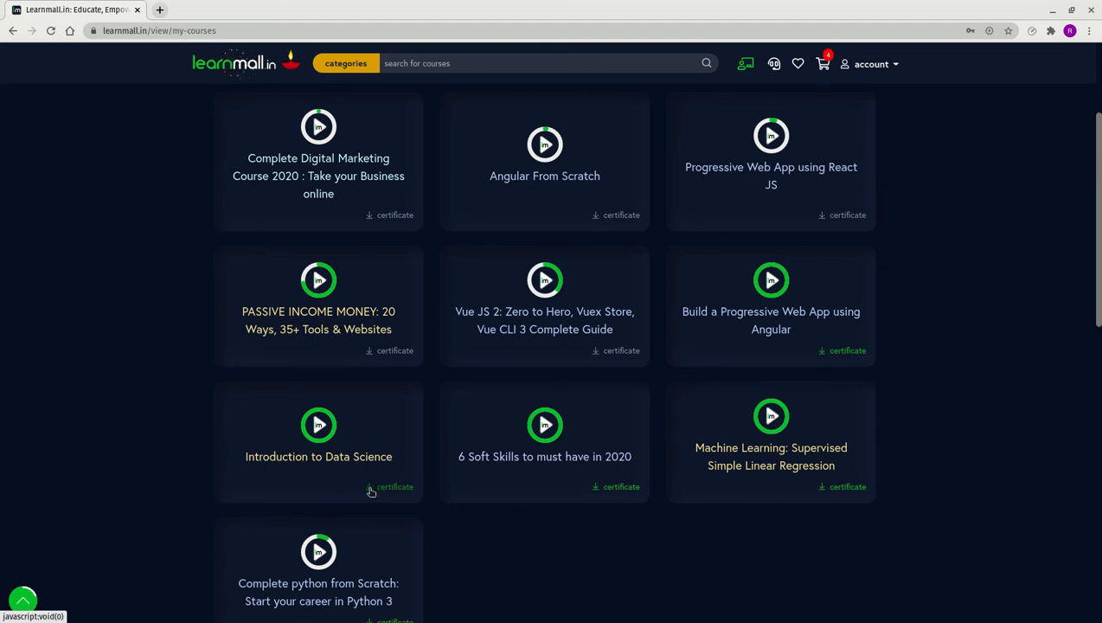
{"action": "mouse_move", "coordinate": [335, 429]}
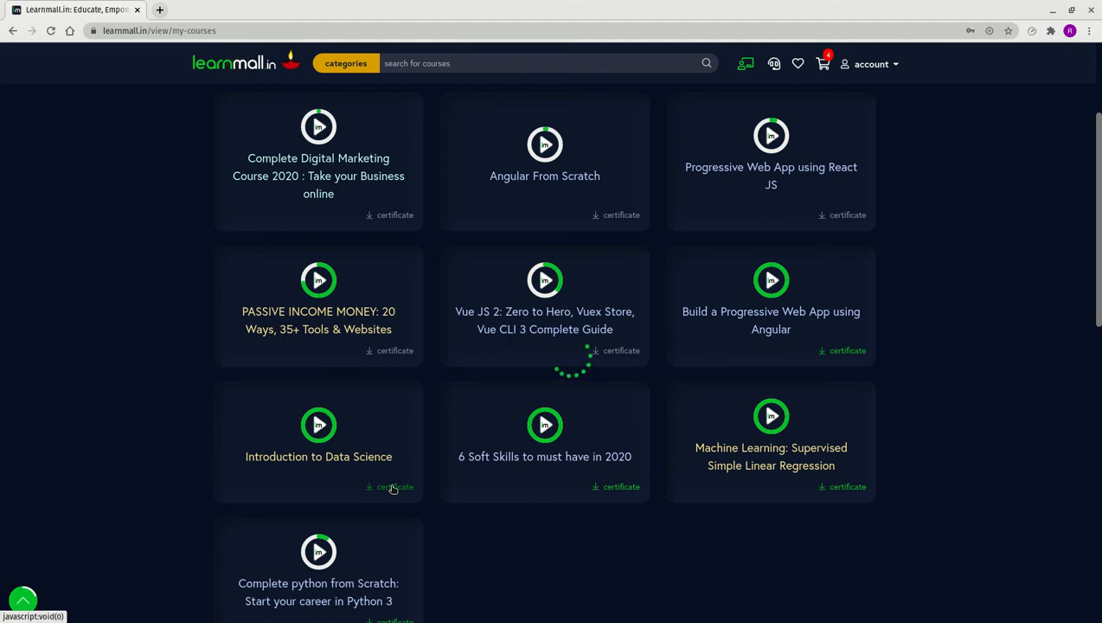
Open the Introduction to Data Science certificate PDF in a new tab.
{"action": "left_click", "coordinate": [395, 486]}
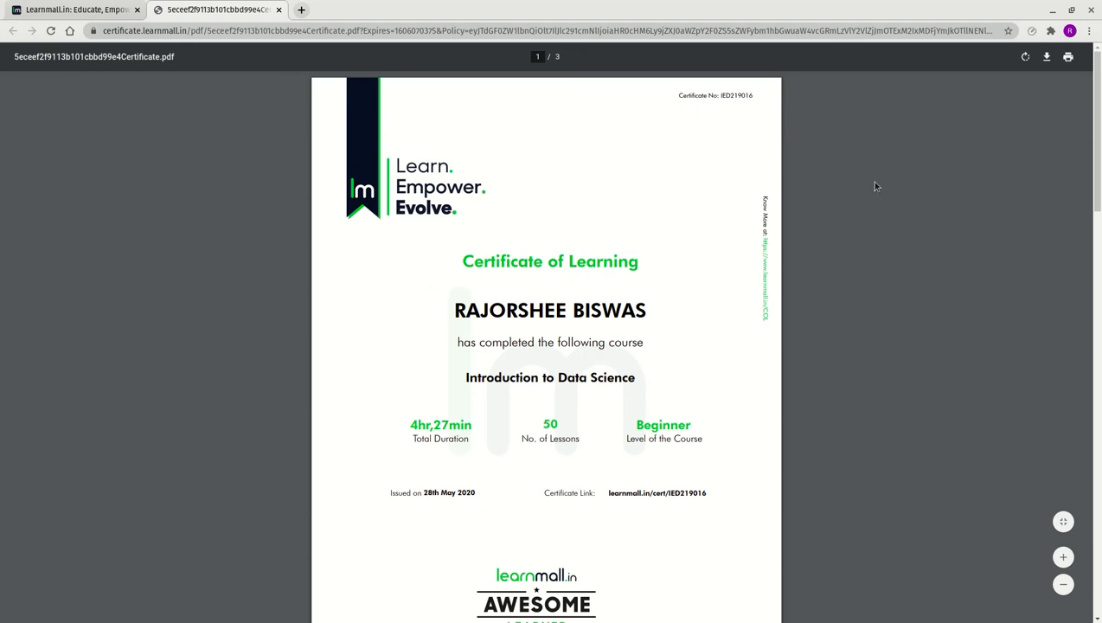
{"action": "mouse_move", "coordinate": [1023, 116]}
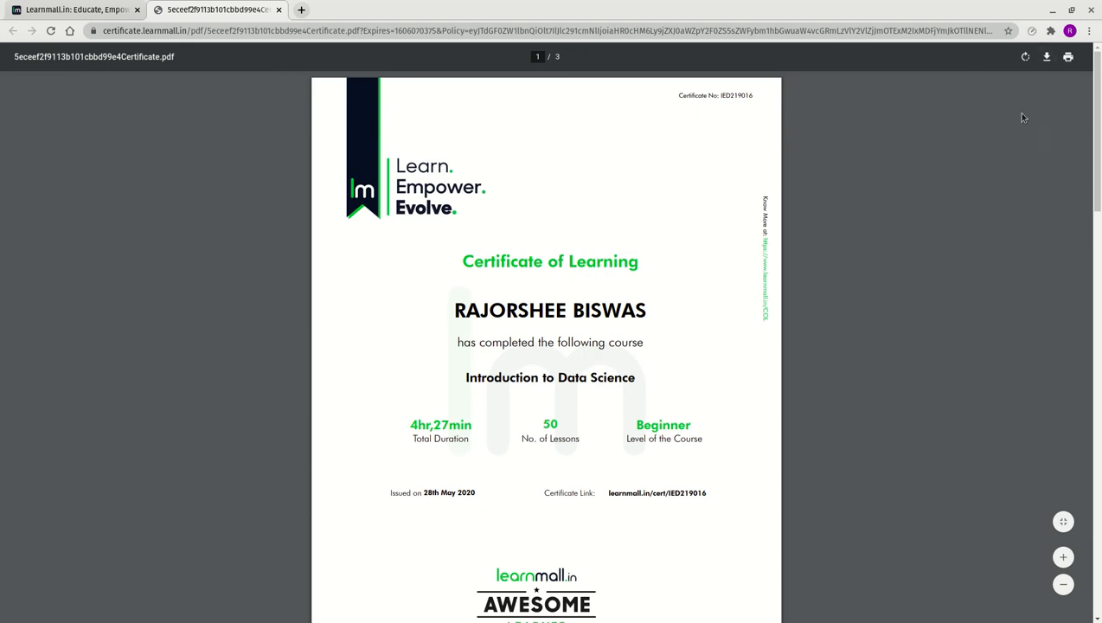
{"action": "mouse_move", "coordinate": [910, 102]}
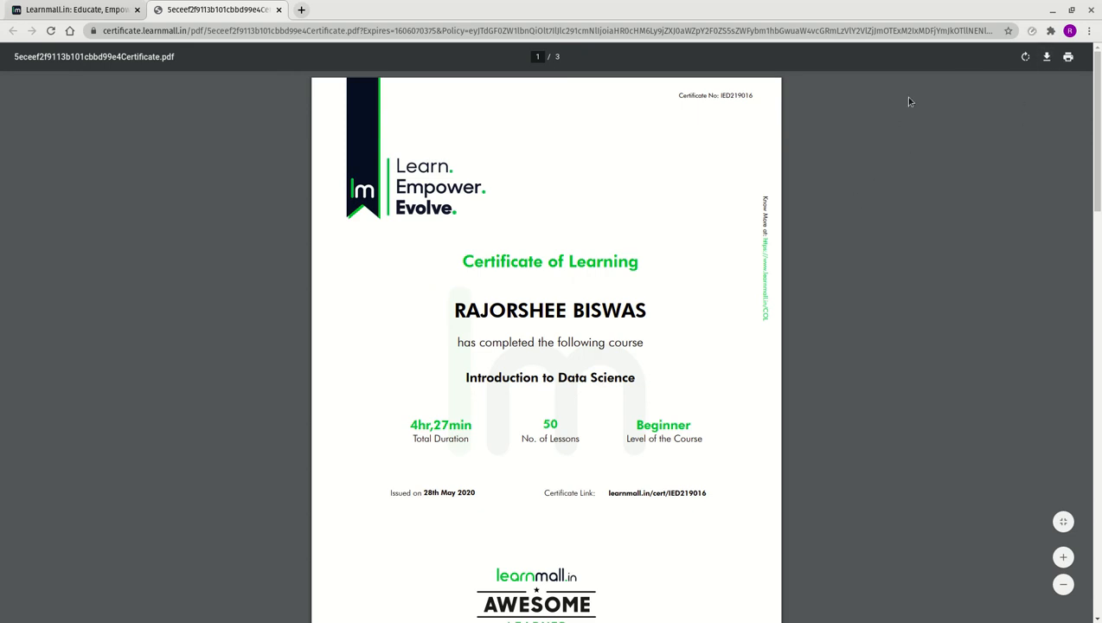
{"action": "mouse_move", "coordinate": [822, 164]}
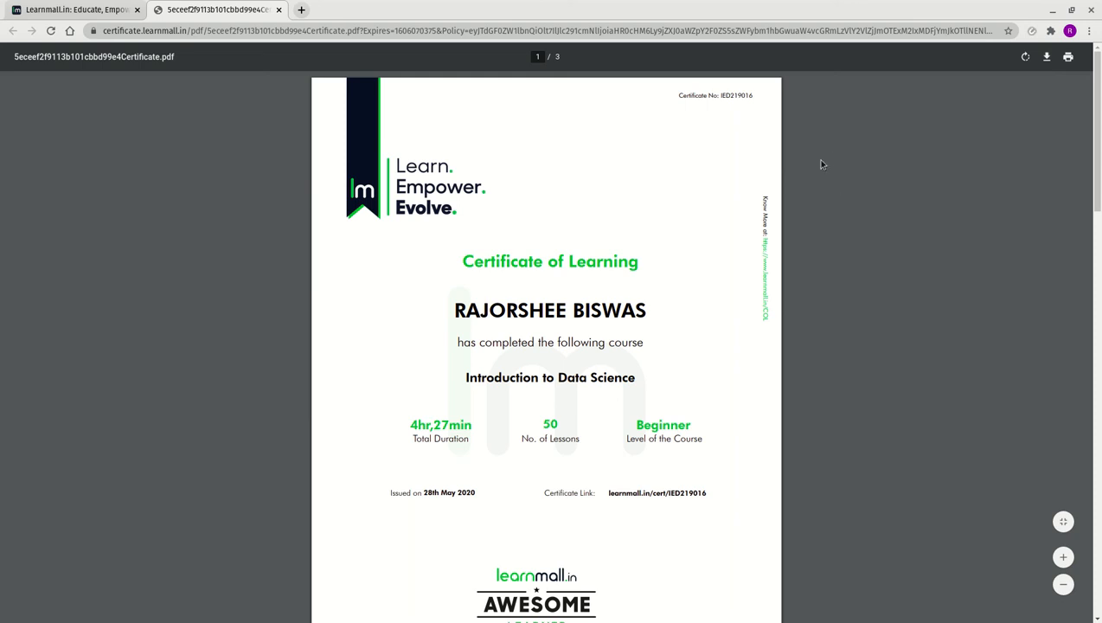